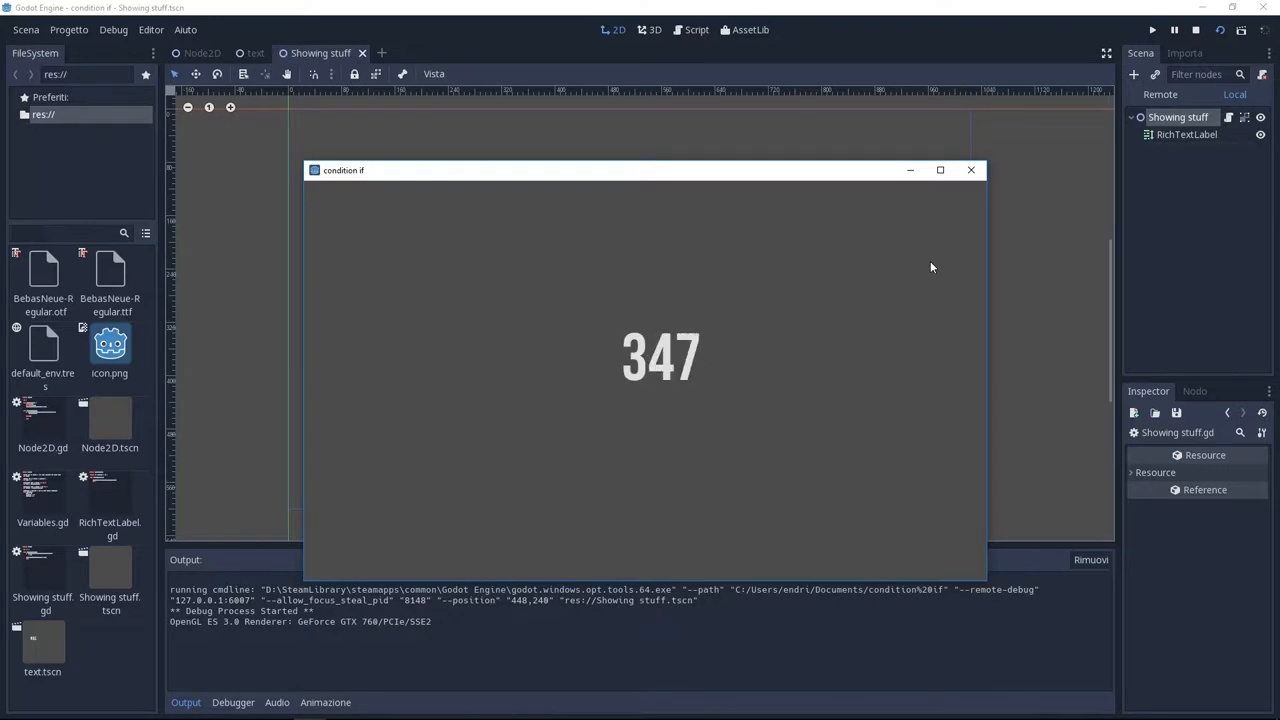
Stop the running game that was displaying the number 347.
click(68, 30)
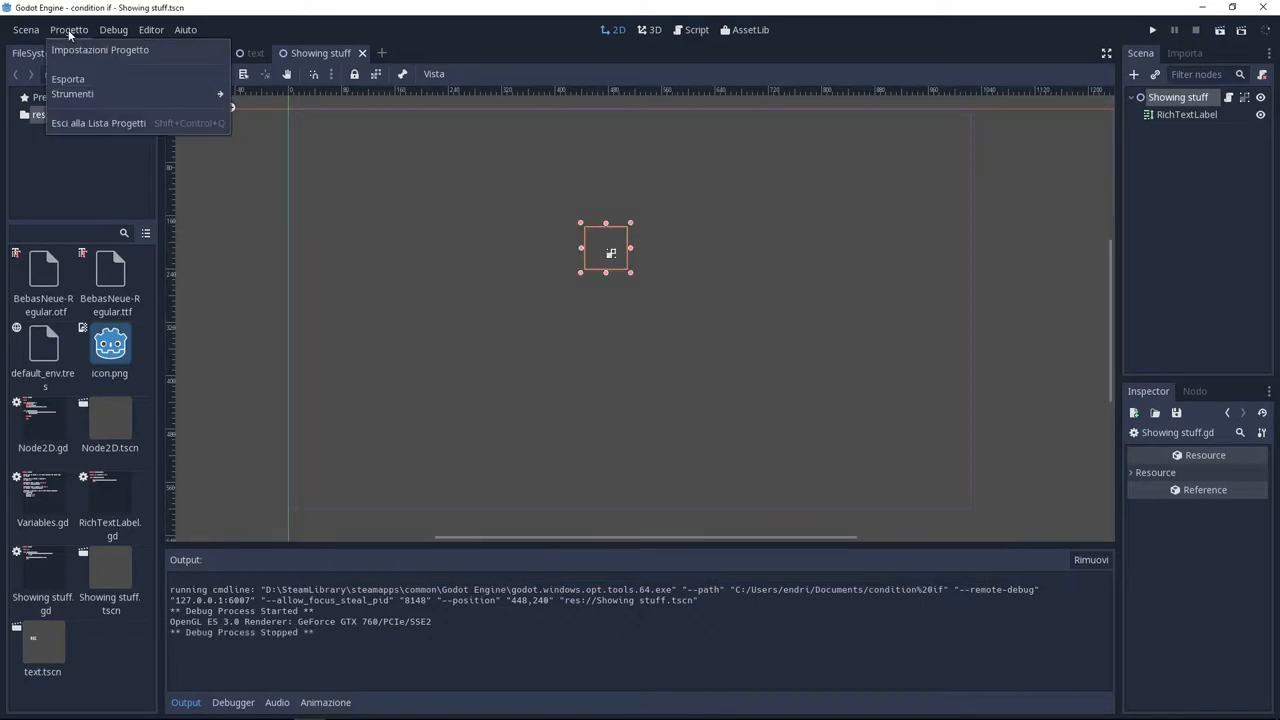
click(100, 50)
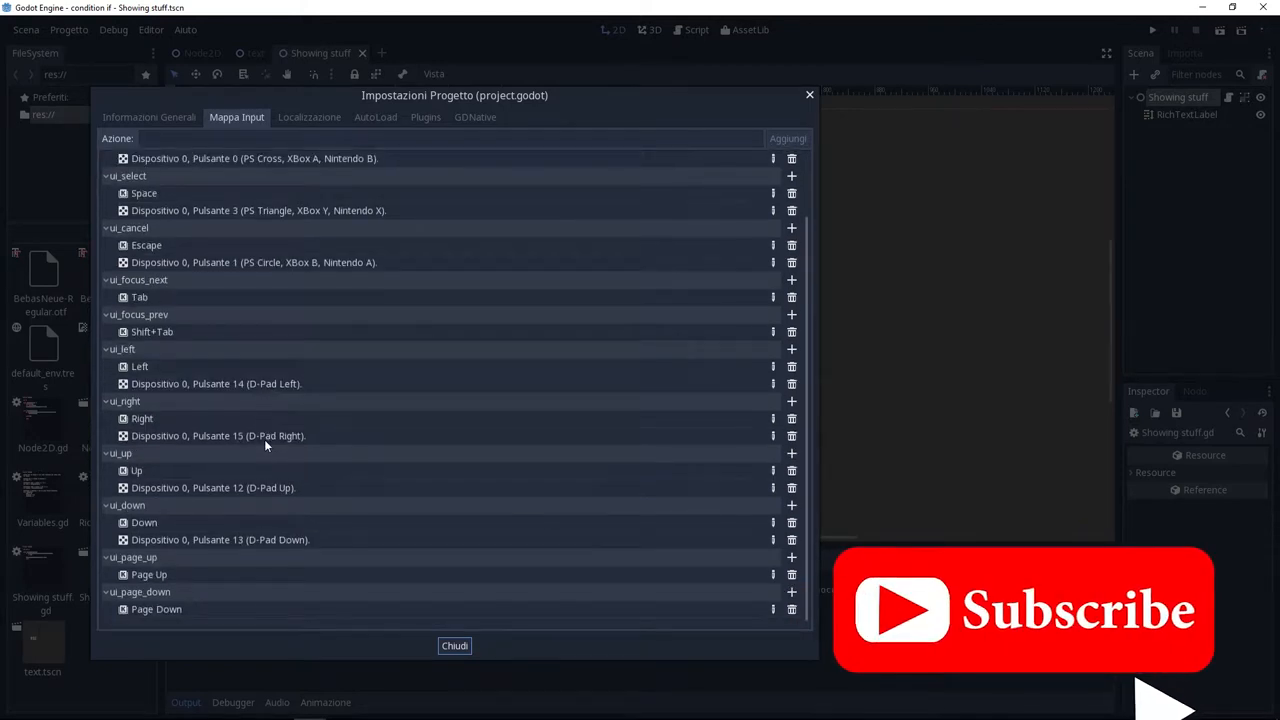
scroll(down, 3)
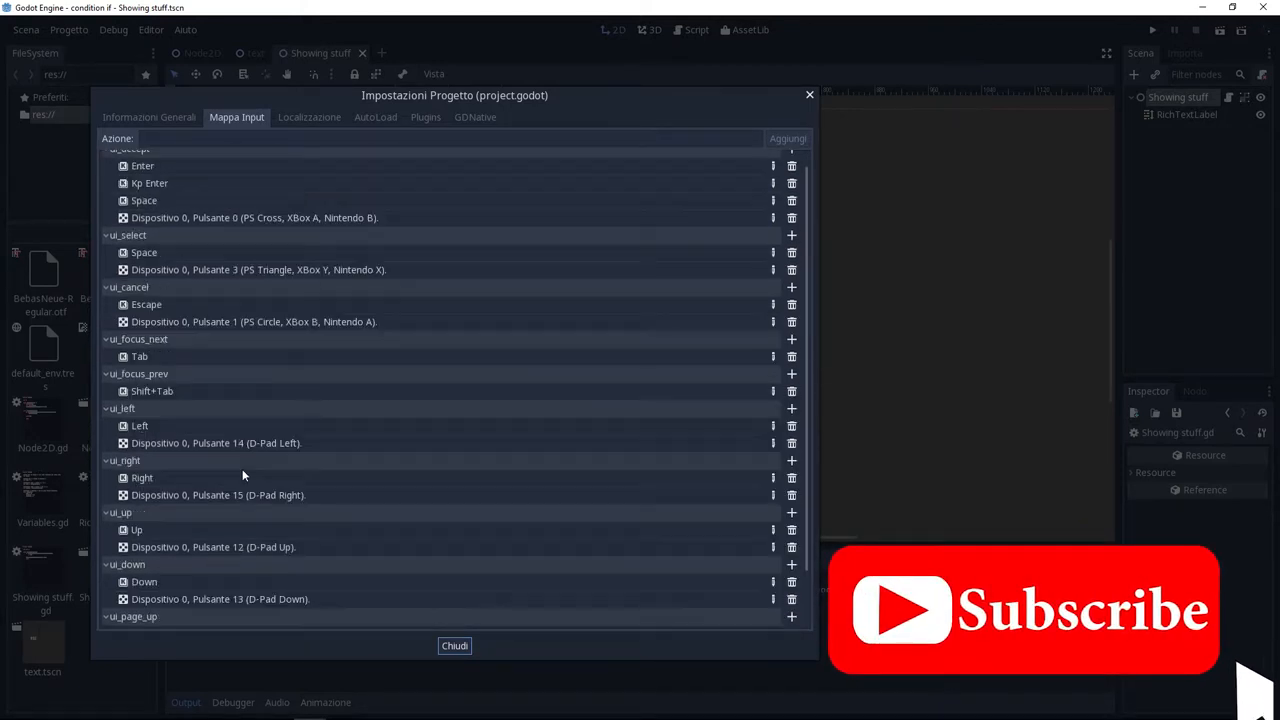
scroll(down, 3)
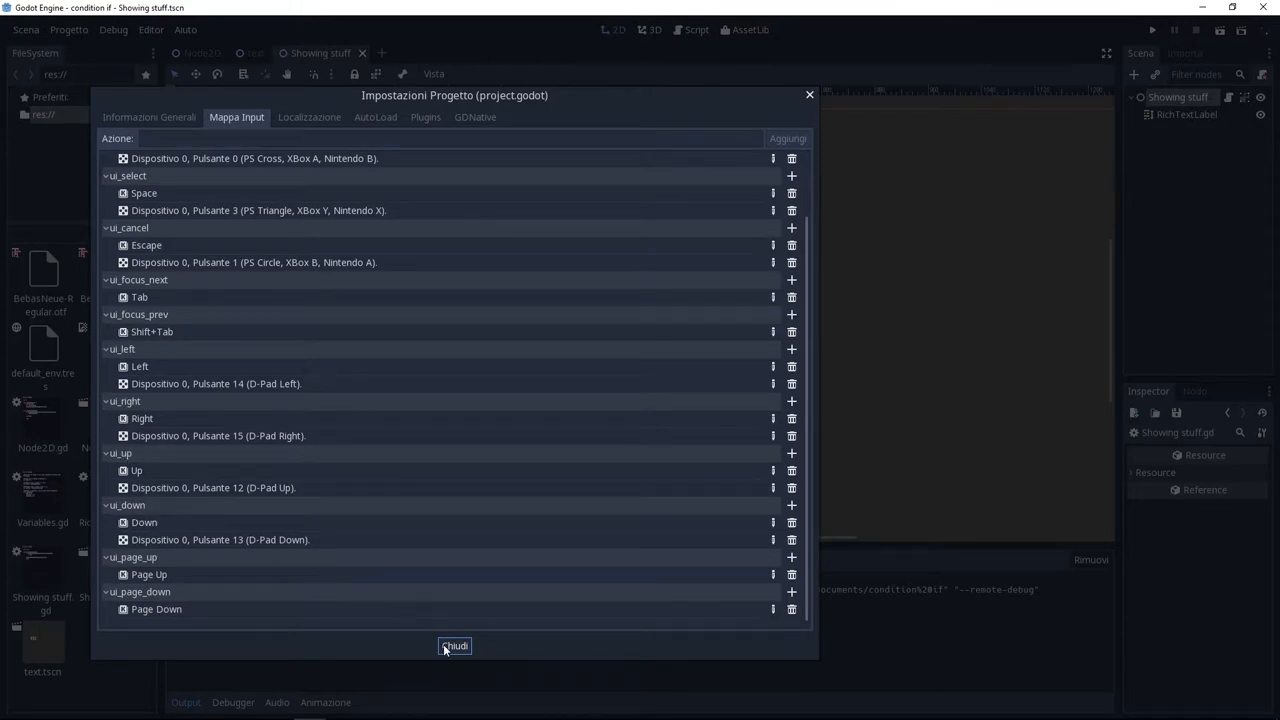
click(456, 644)
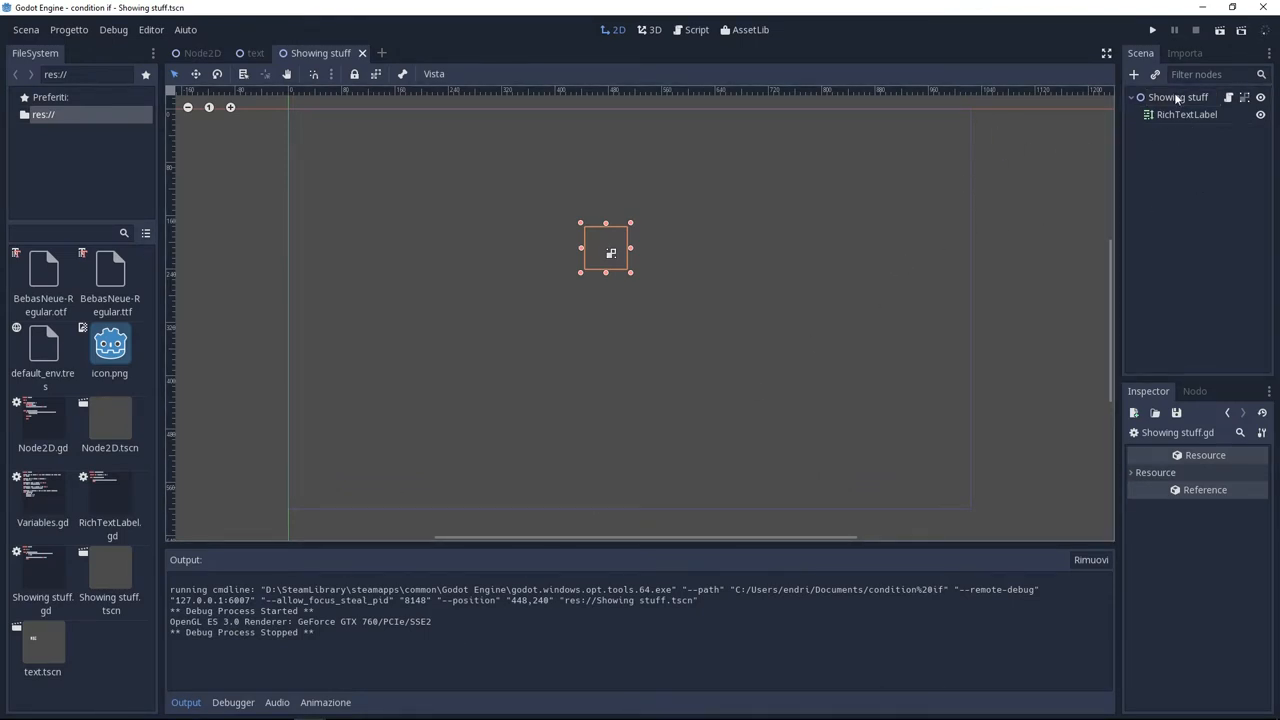
Select the Showing stuff node and load its existing Showing stuff.gd script.
click(1186, 114)
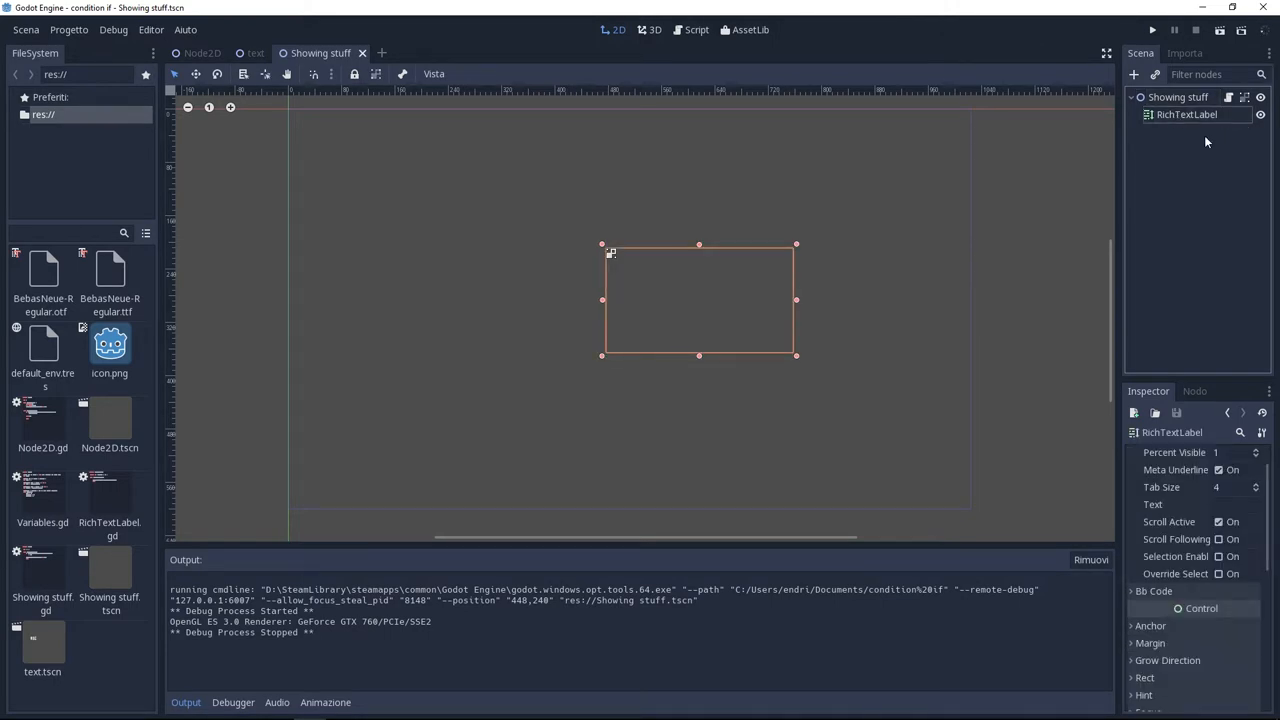
click(1176, 96)
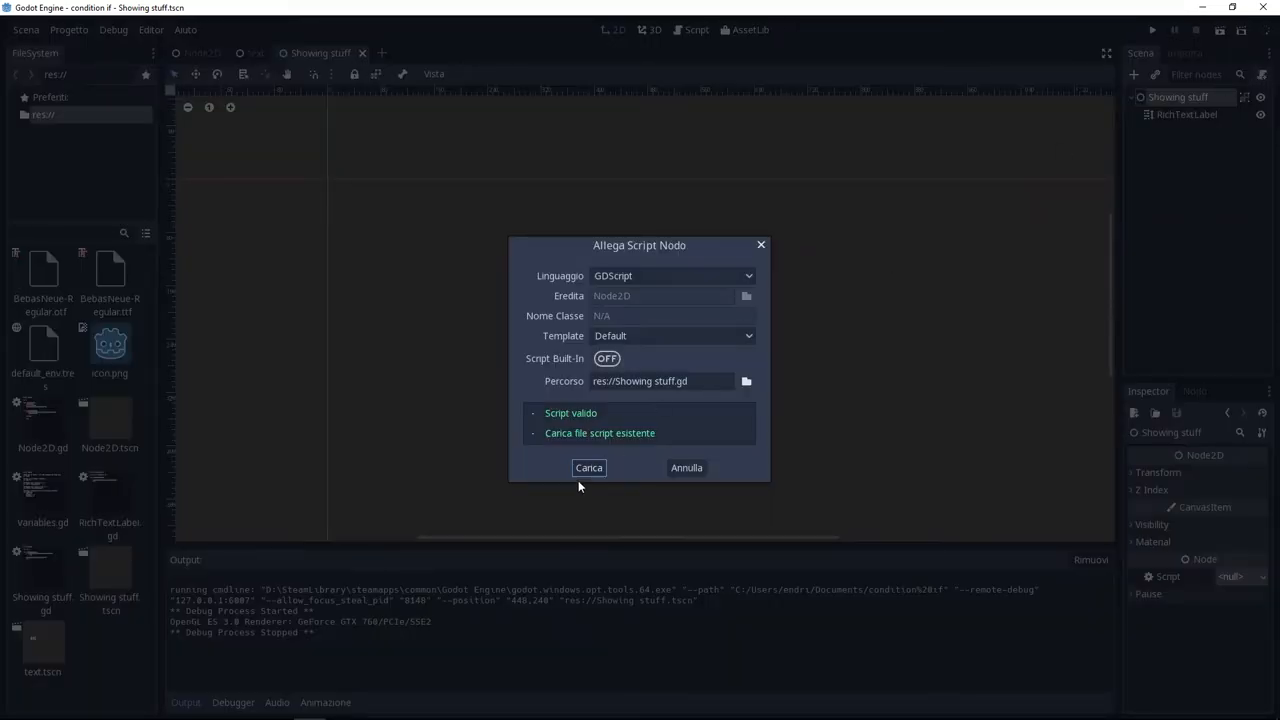
click(588, 468)
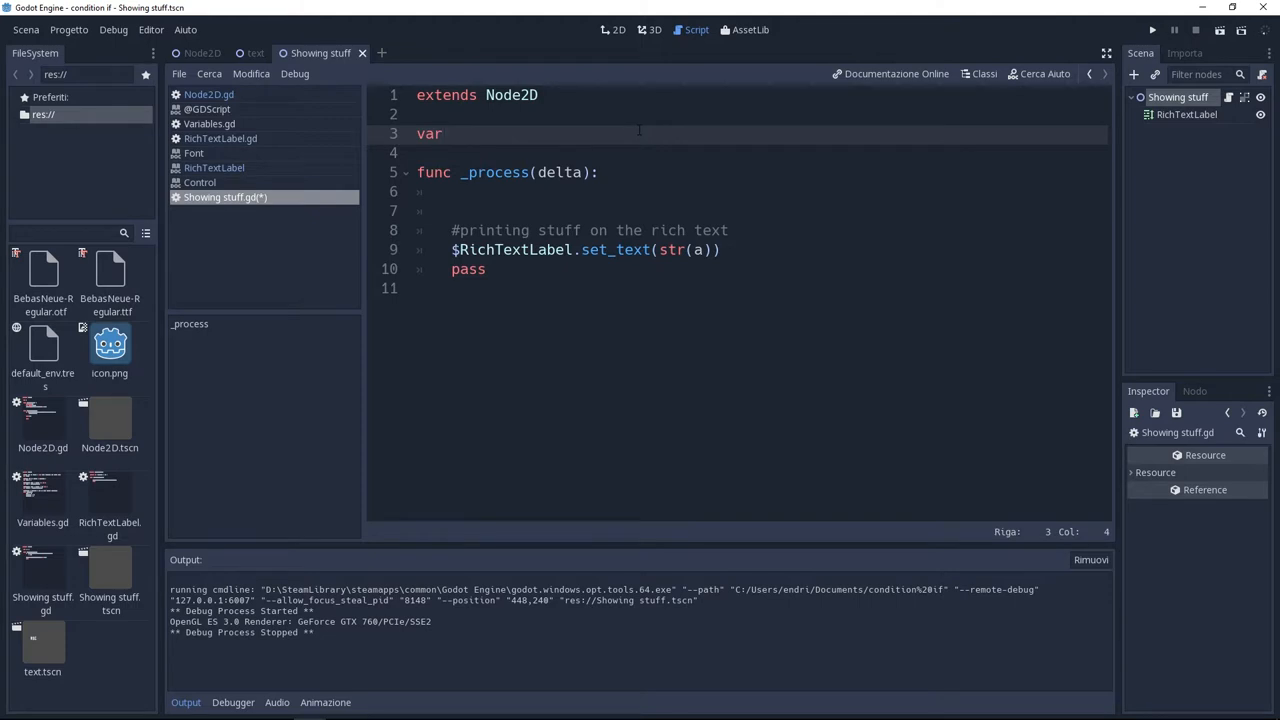
Declare 'var a = 0' and select the is_action_just_pressed/is_action_pressed note lines for removal.
text(a = 0)
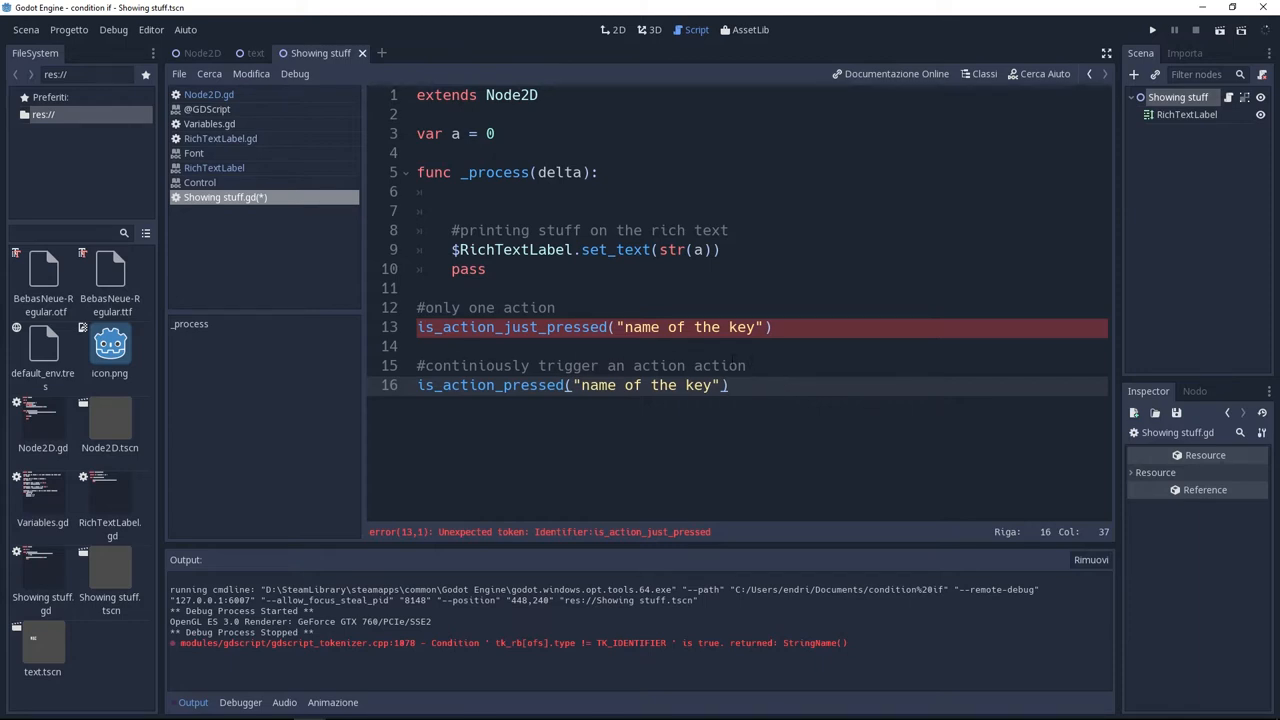
click(728, 384)
text(if)
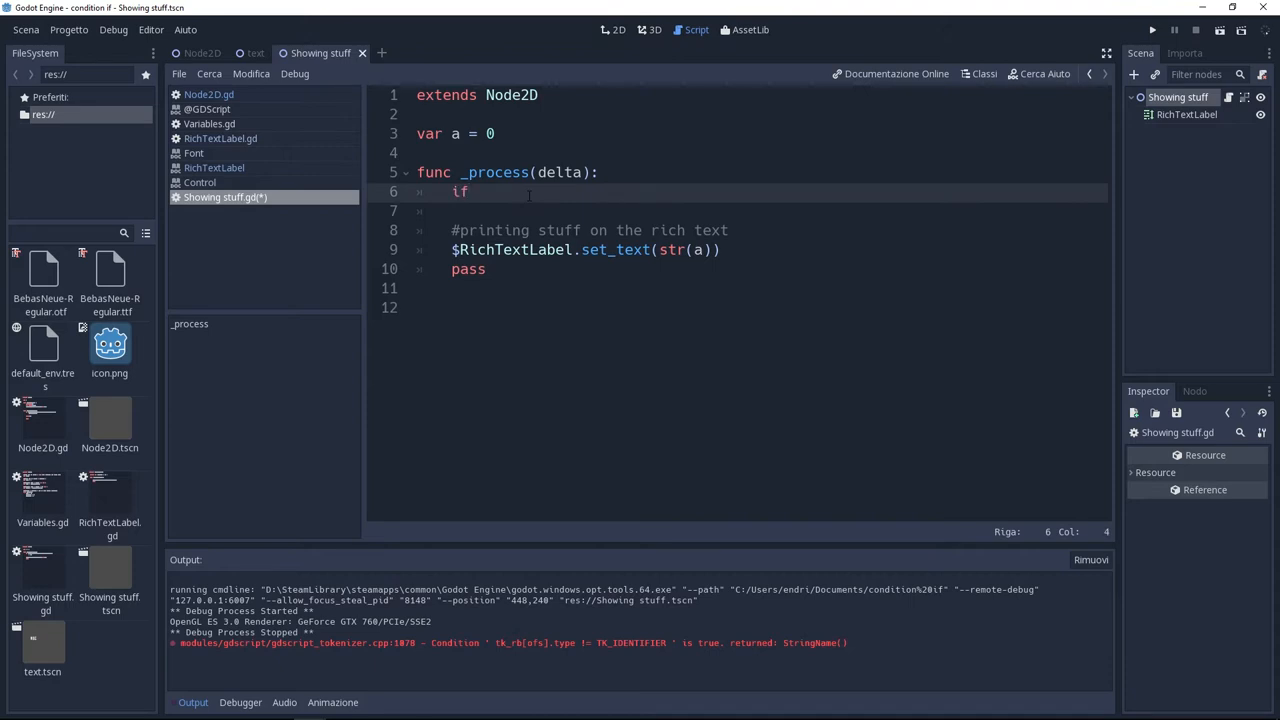
Add 'if Input.is_action_pressed("ui_up"): a += 1' in _process and run the game.
text(Input.is_action_pressed()
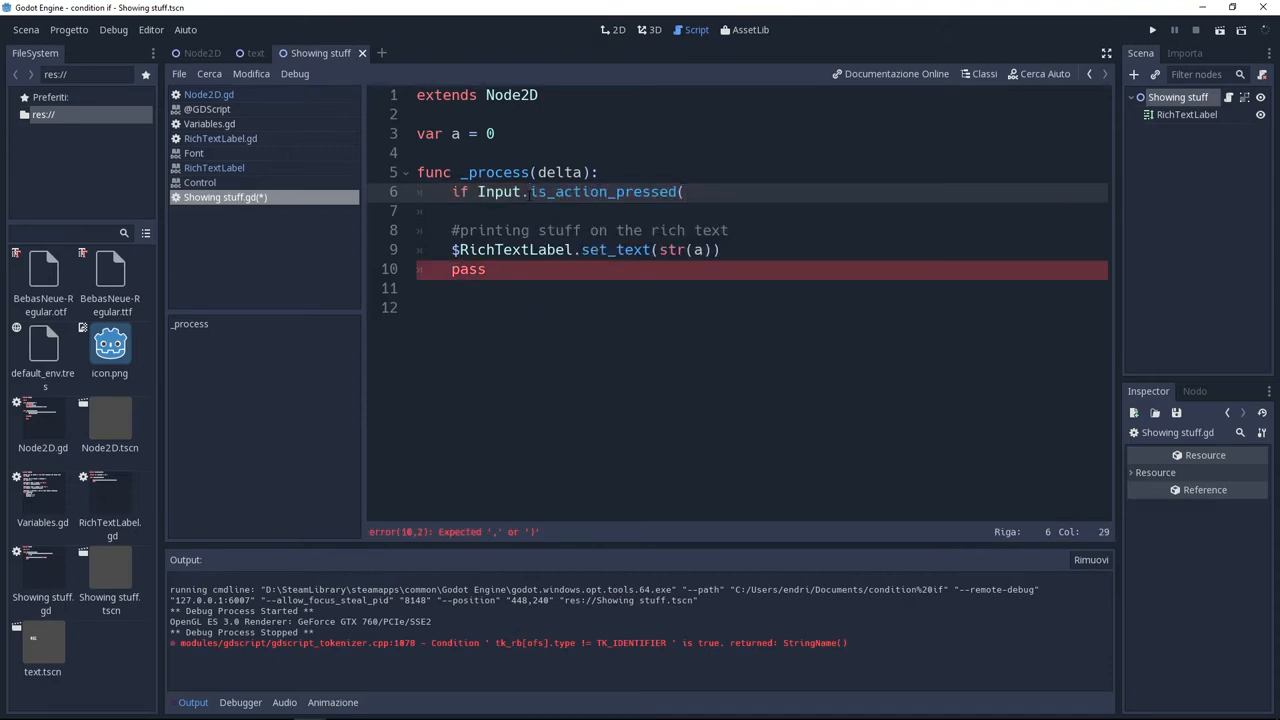
text("ui_up"):)
click(758, 210)
text(a)
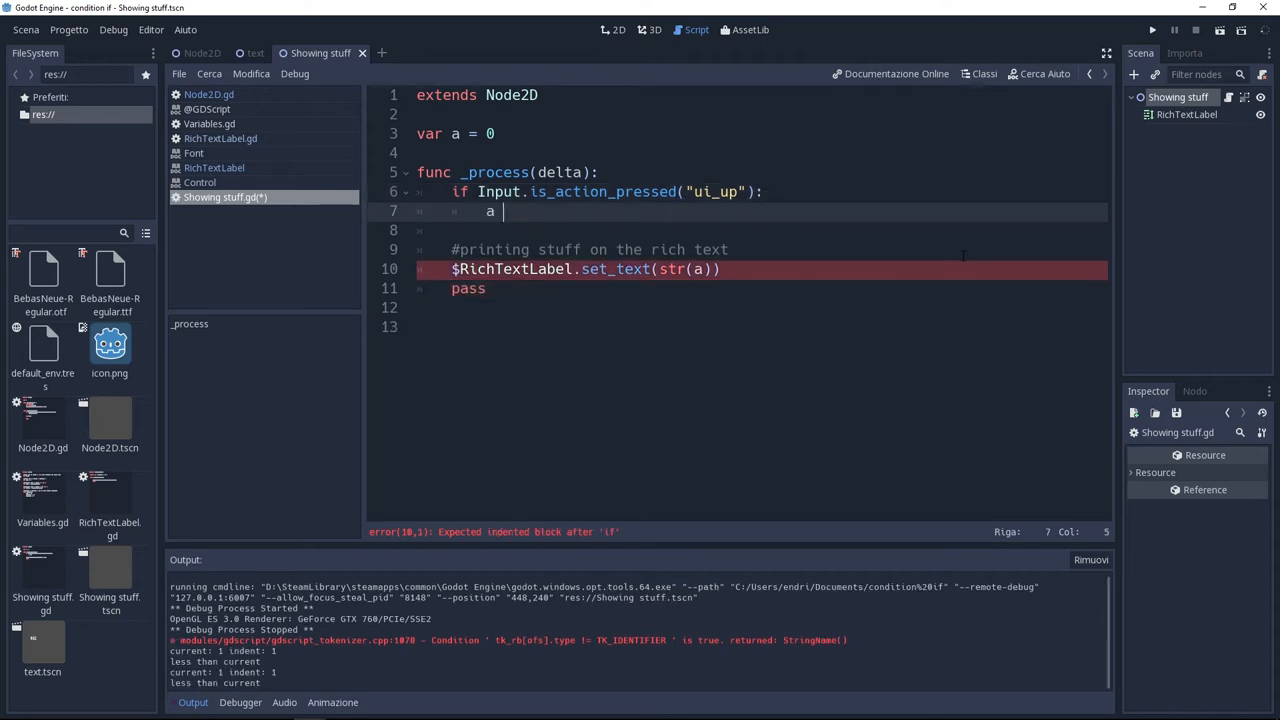
text(+= 1)
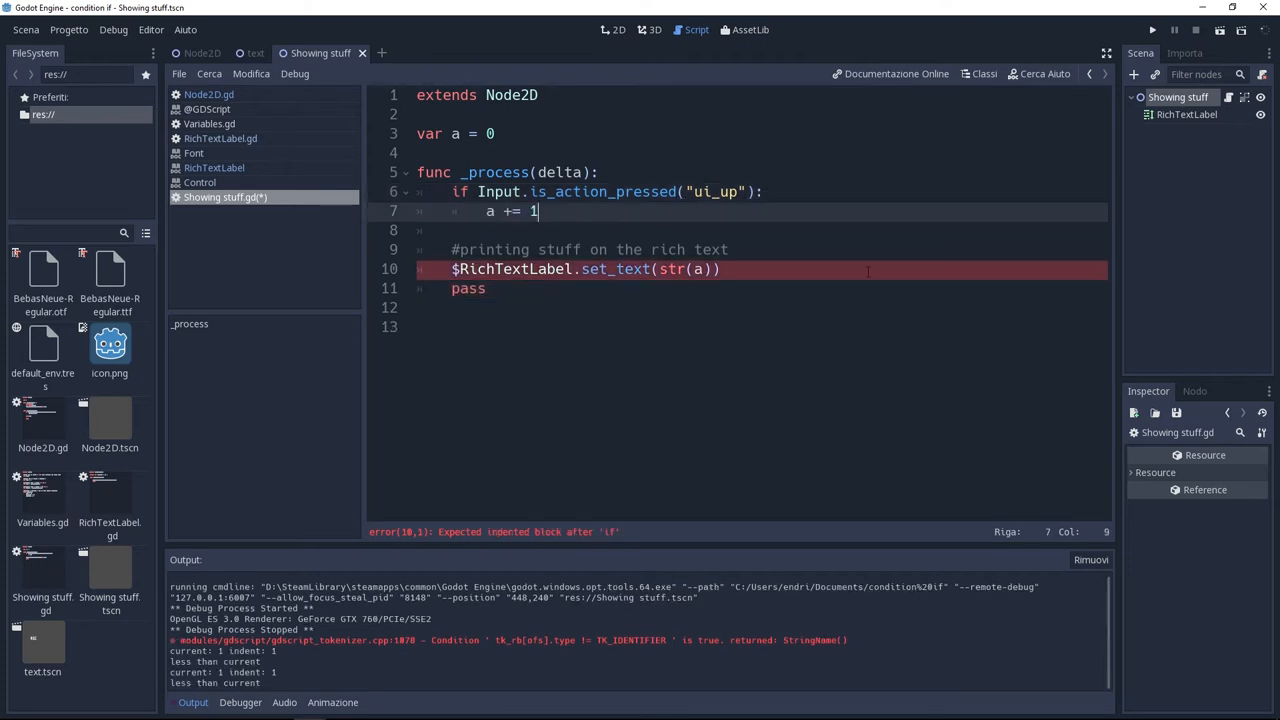
click(1152, 30)
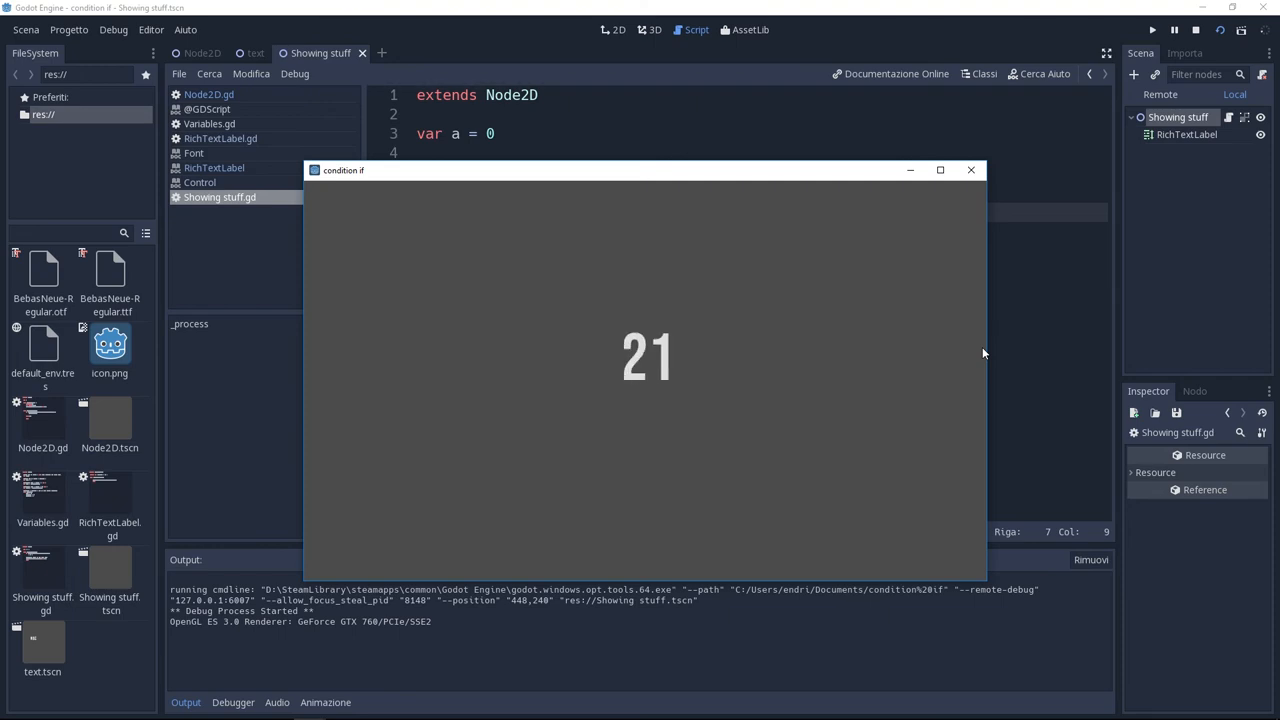